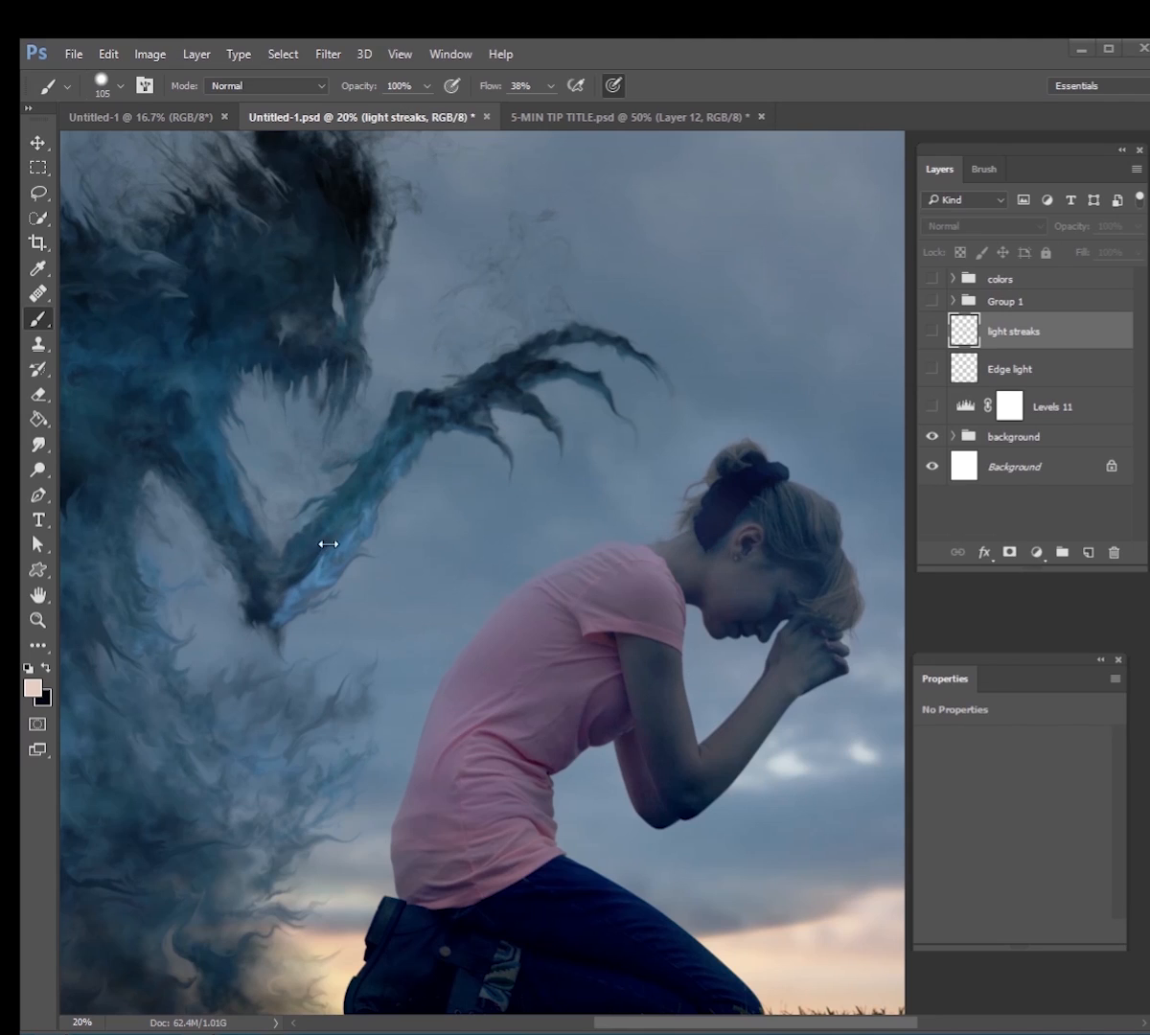
{"action": "mouse_move", "coordinate": [479, 692]}
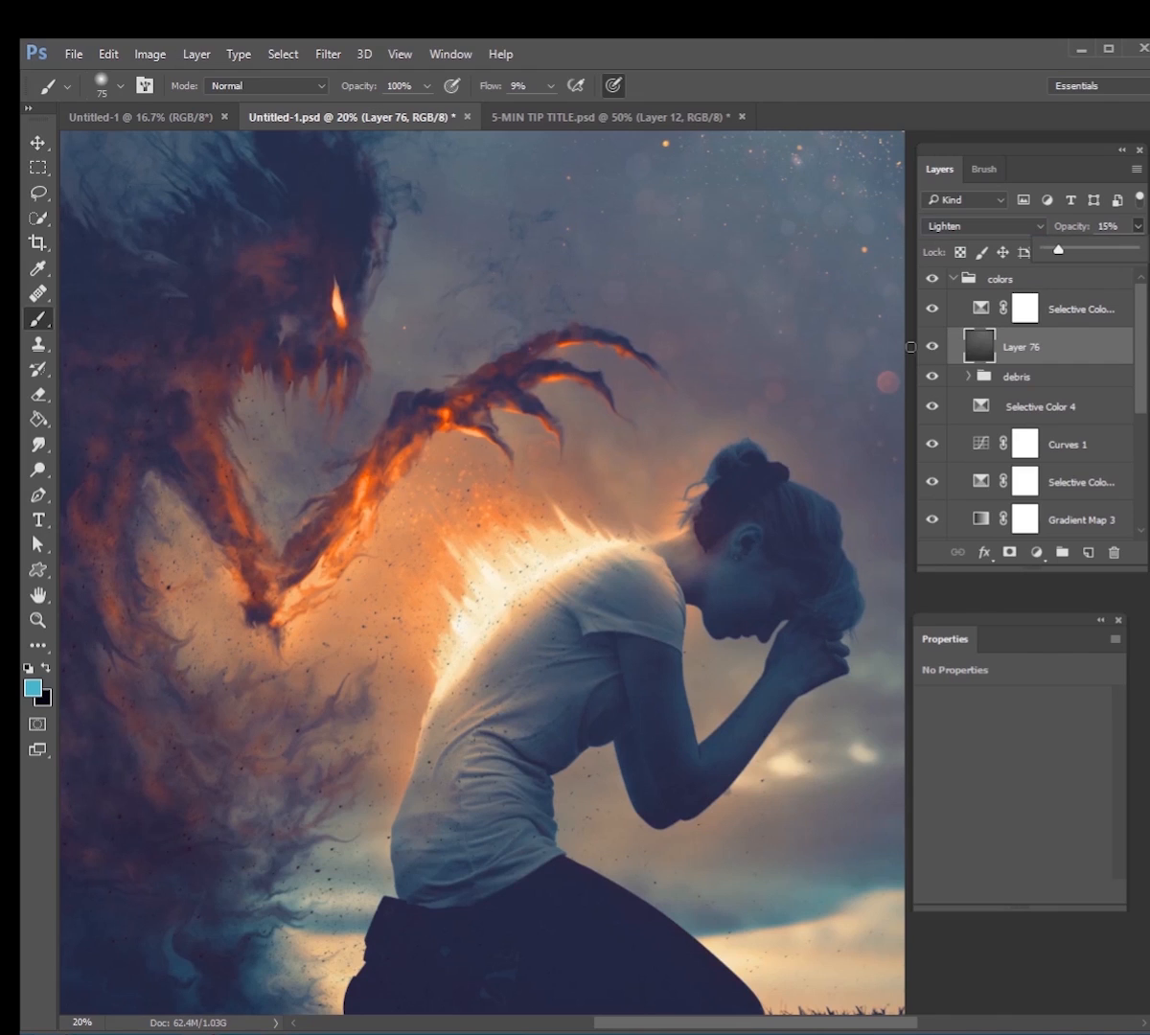
Step: Toggle an effect layer's visibility in the Layers panel to compare against the ungraded scene
{"action": "left_click", "coordinate": [931, 278]}
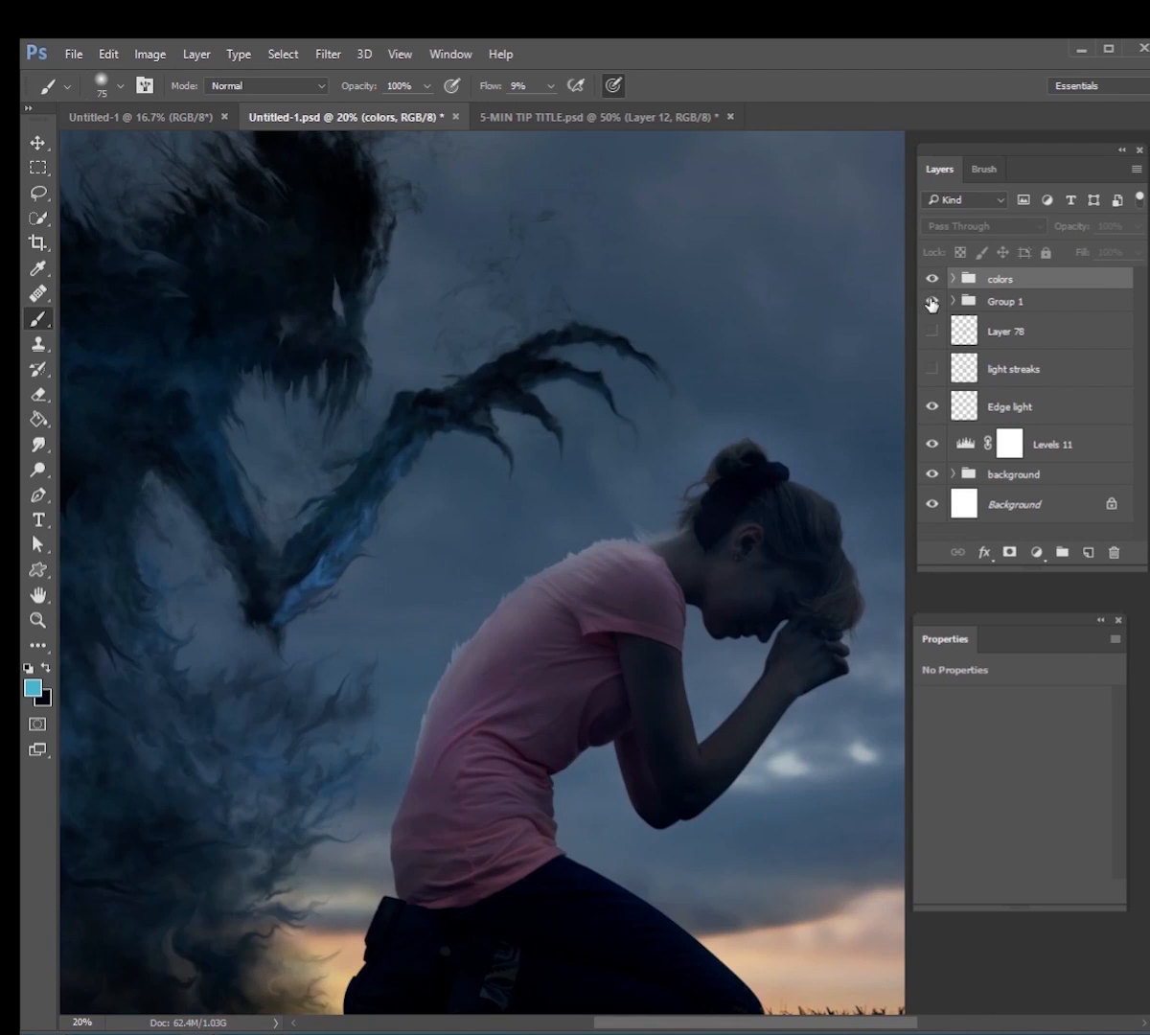